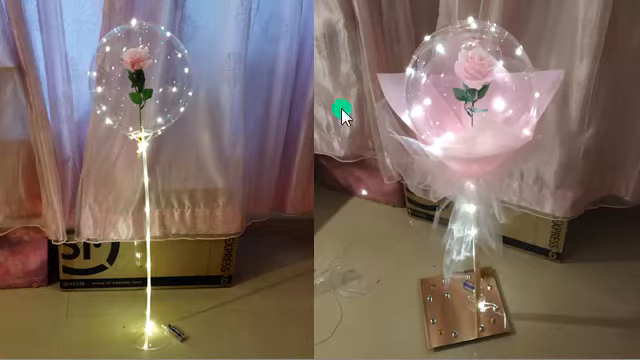
mouse_move(617, 20)
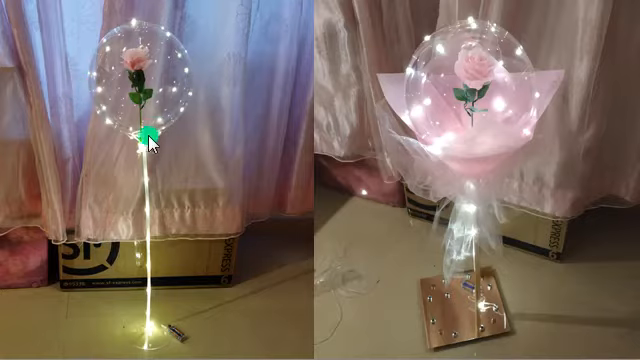
mouse_move(591, 56)
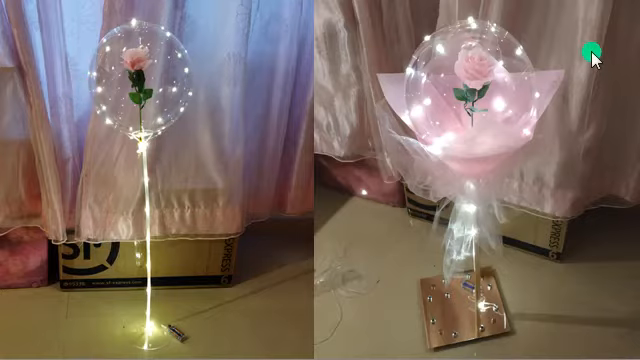
mouse_move(620, 22)
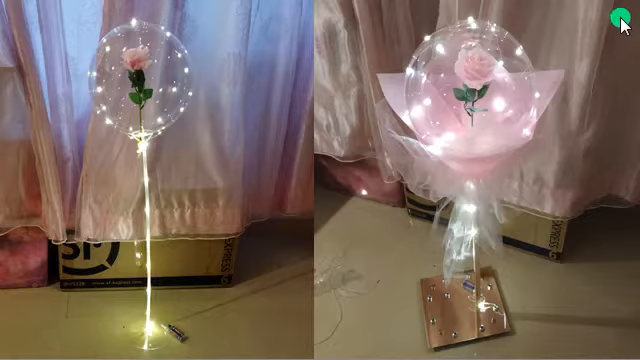
mouse_move(175, 17)
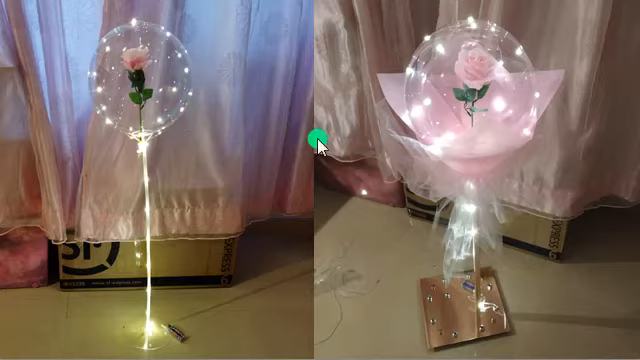
mouse_move(120, 320)
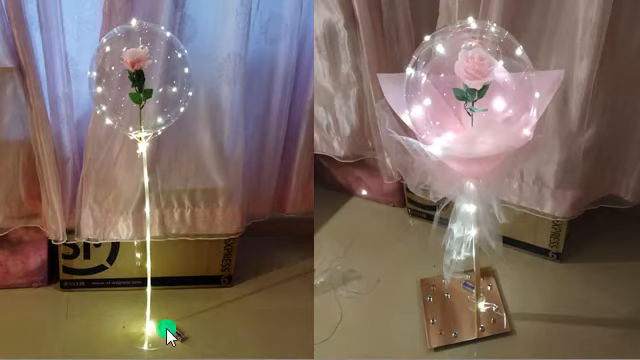
mouse_move(358, 294)
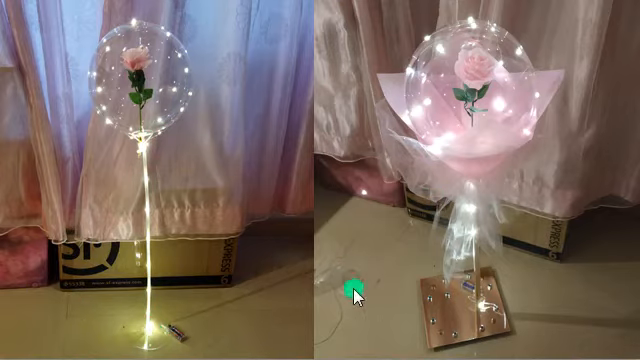
mouse_move(150, 15)
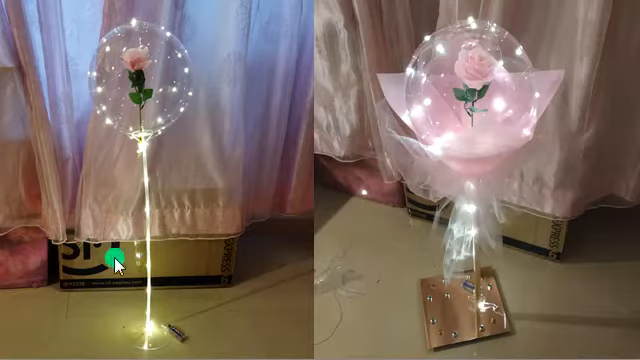
mouse_move(335, 263)
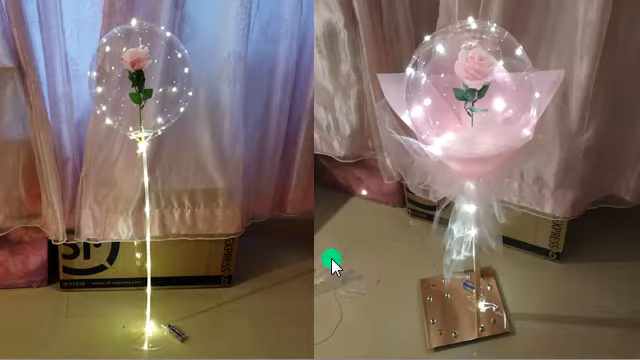